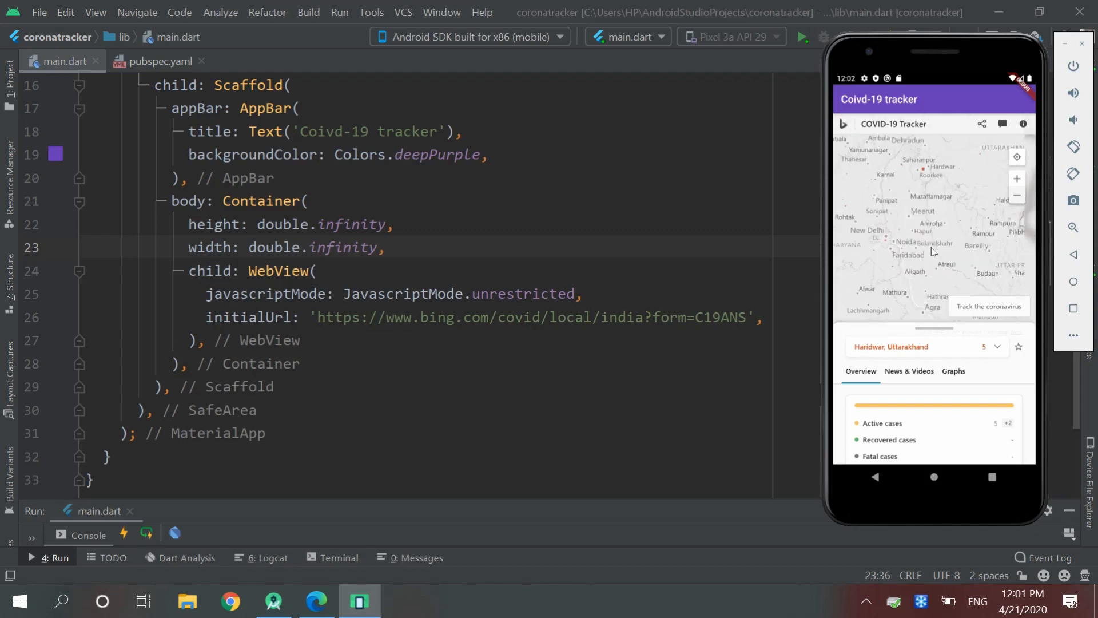
# Step: Scroll through main.dart's bare stateful widget skeleton returning an empty Container
pyautogui.scroll(-3)
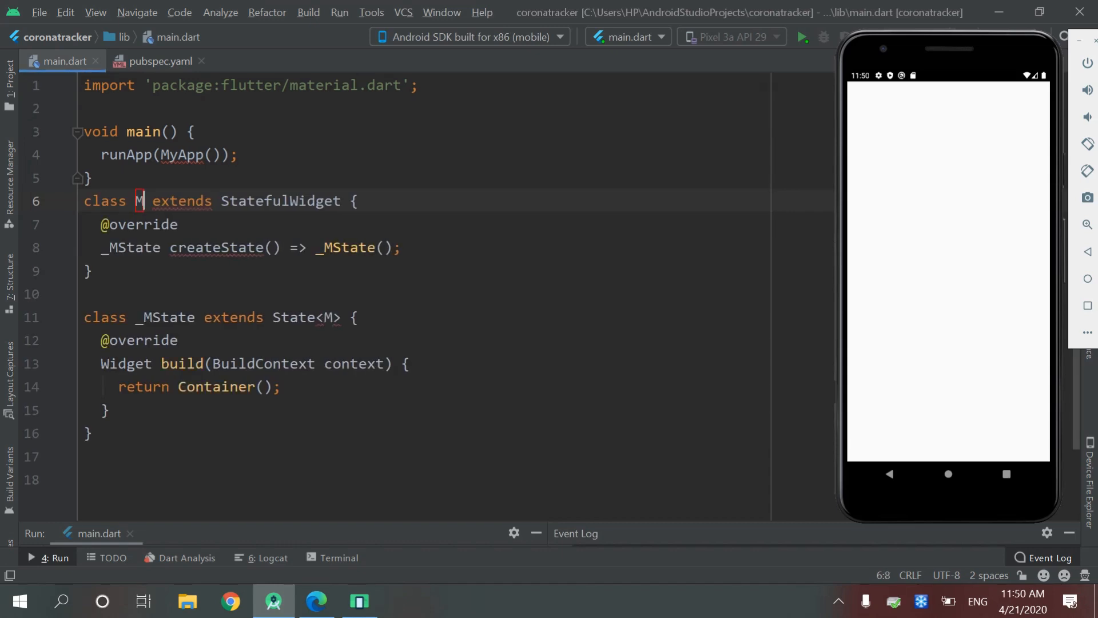
# Step: Name the class MyApp and return MaterialApp with home: Scaffold, starting an appBar entry
pyautogui.write('yApp')
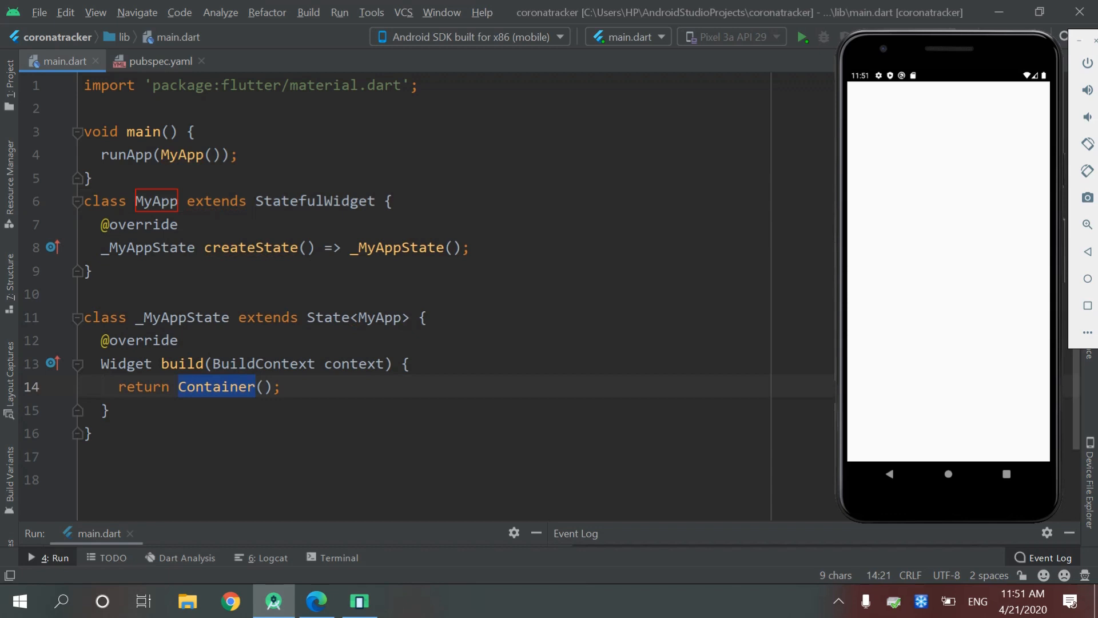
pyautogui.write('Mater')
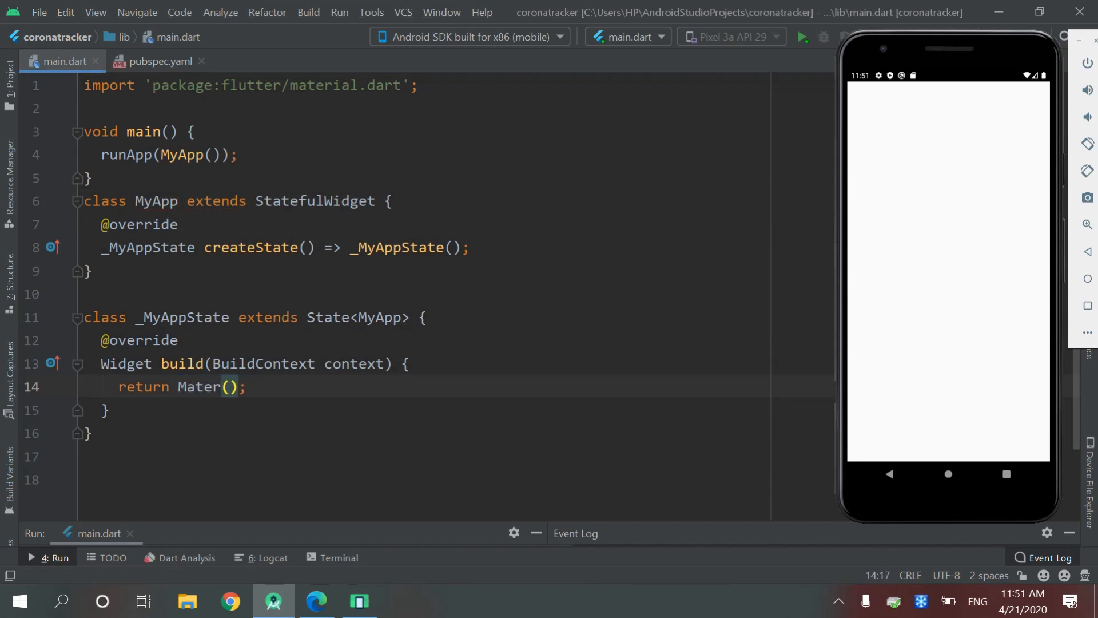
pyautogui.write('ialApp')
pyautogui.write('home')
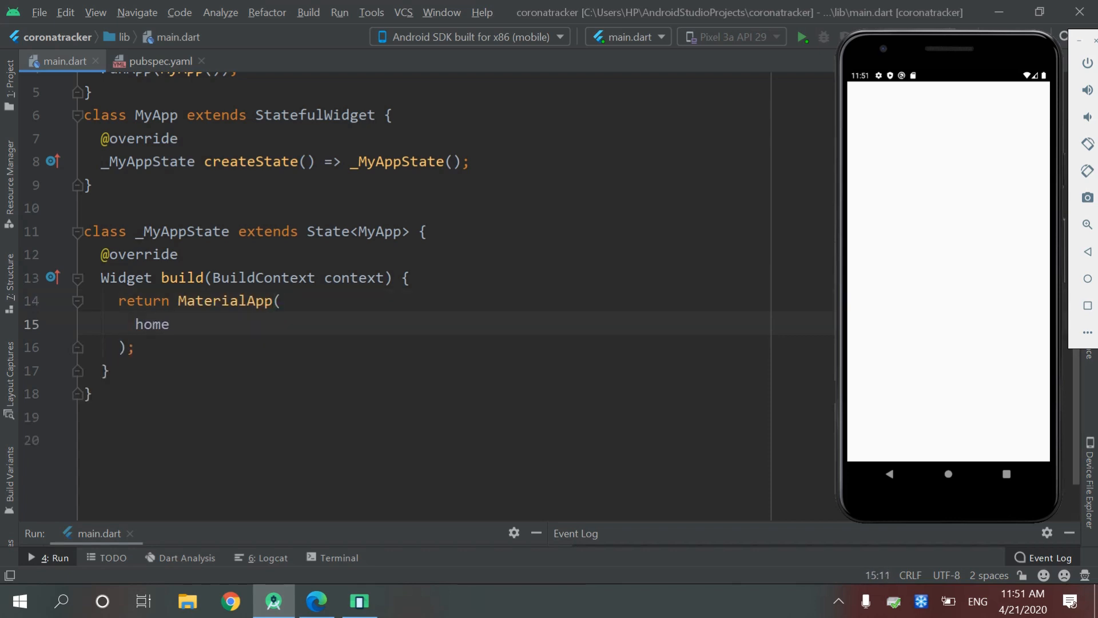
pyautogui.write(': Sca,')
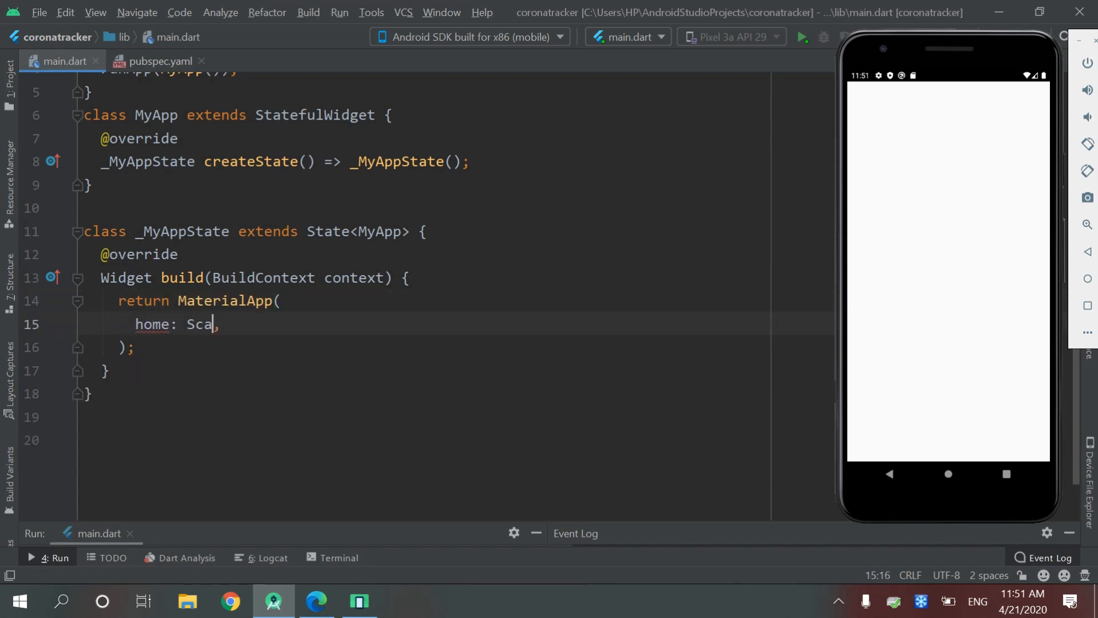
pyautogui.write('ffold')
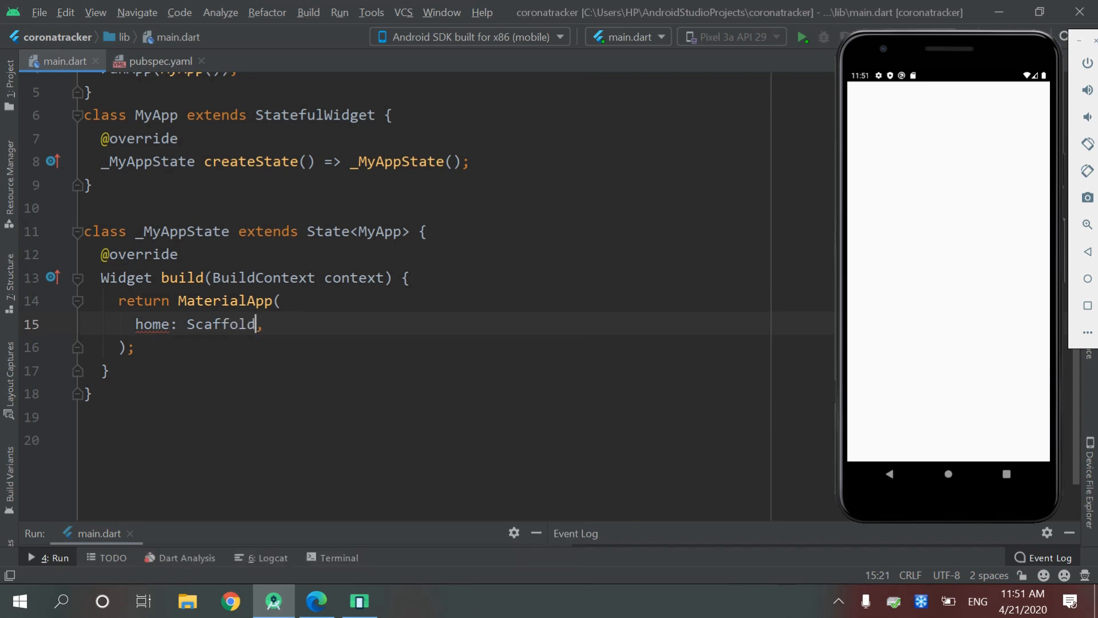
pyautogui.write('(')
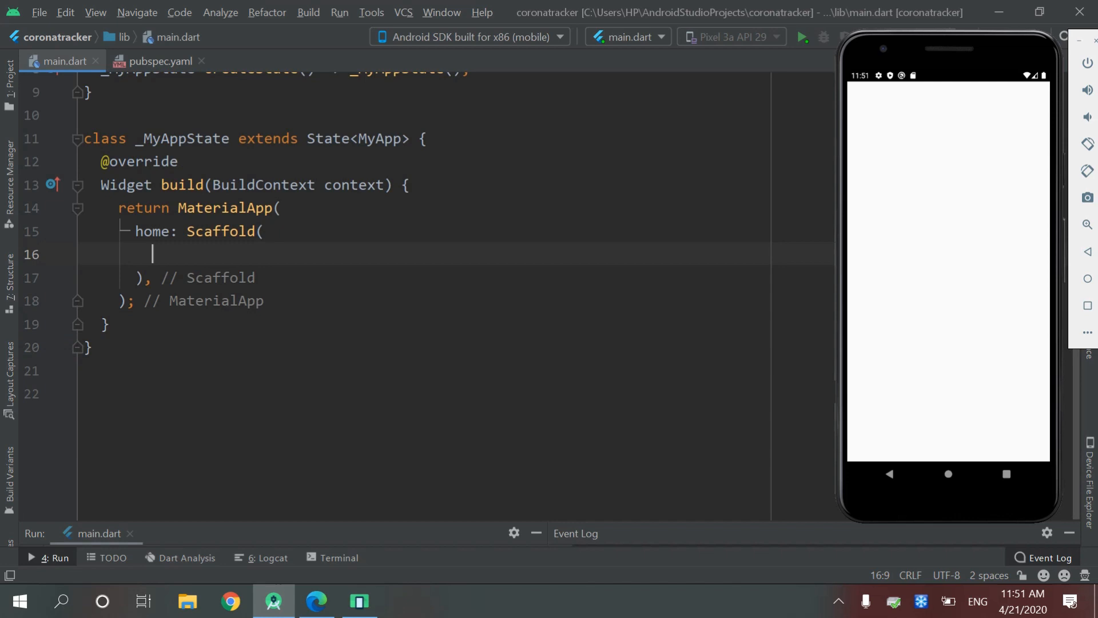
pyautogui.write('appBar: A,')
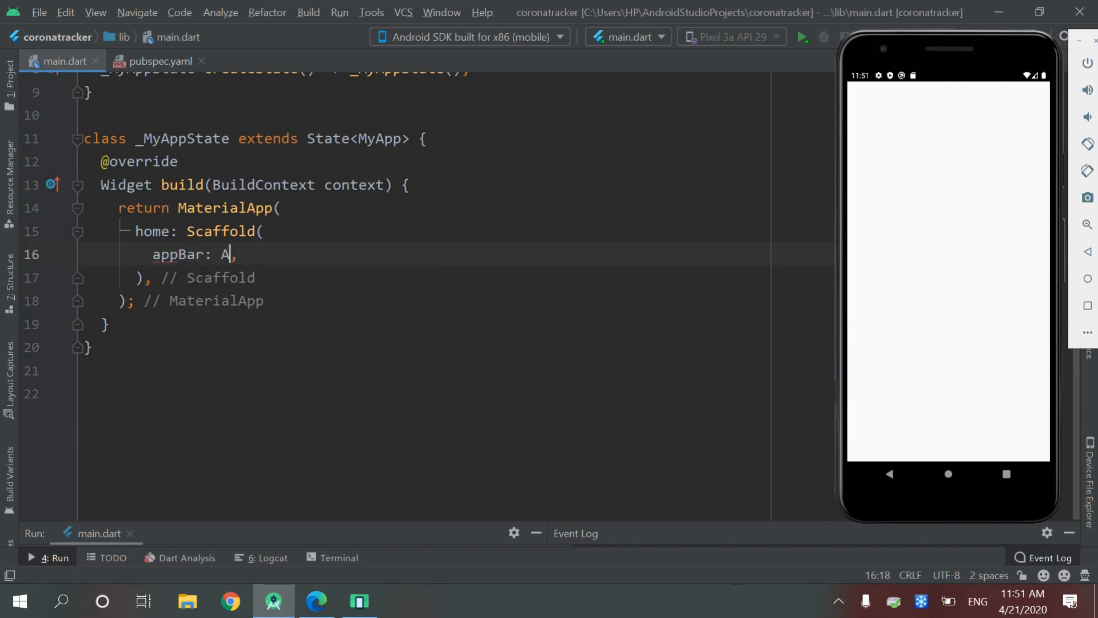
# Step: Add an AppBar to the Scaffold with the title Text 'Coivd-19 tracker'
pyautogui.write('ppBar(')
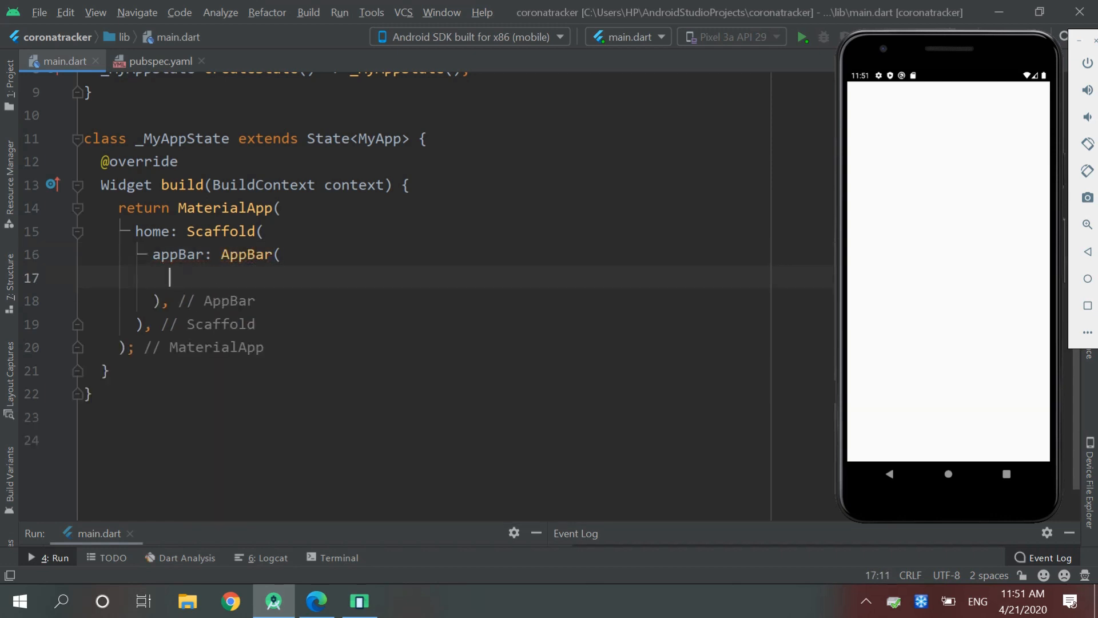
pyautogui.write('title: Tex,')
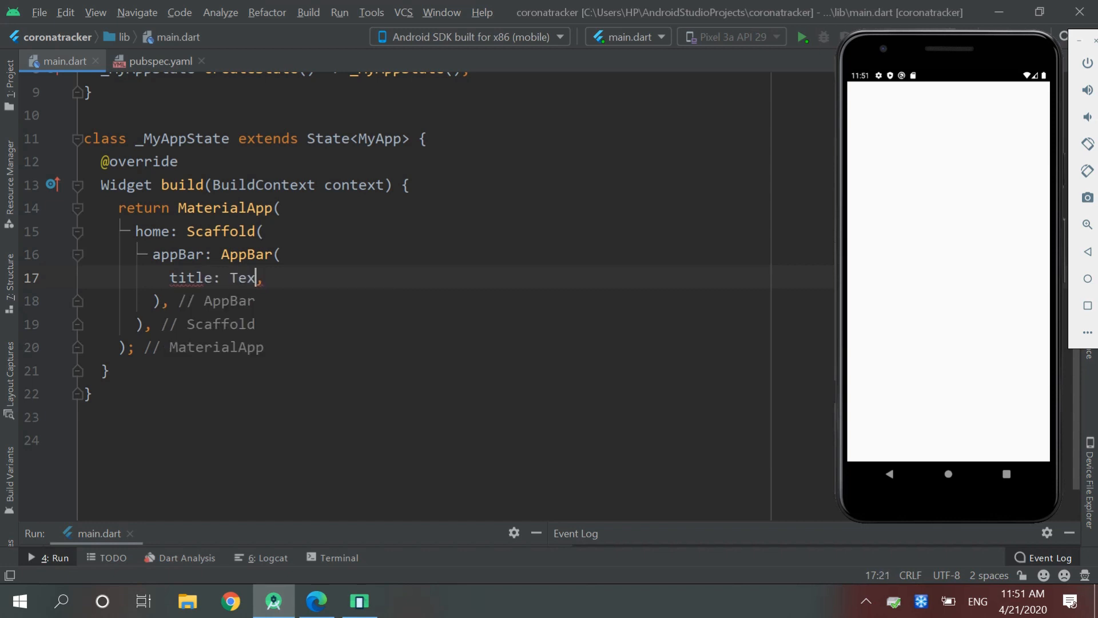
pyautogui.write('t')
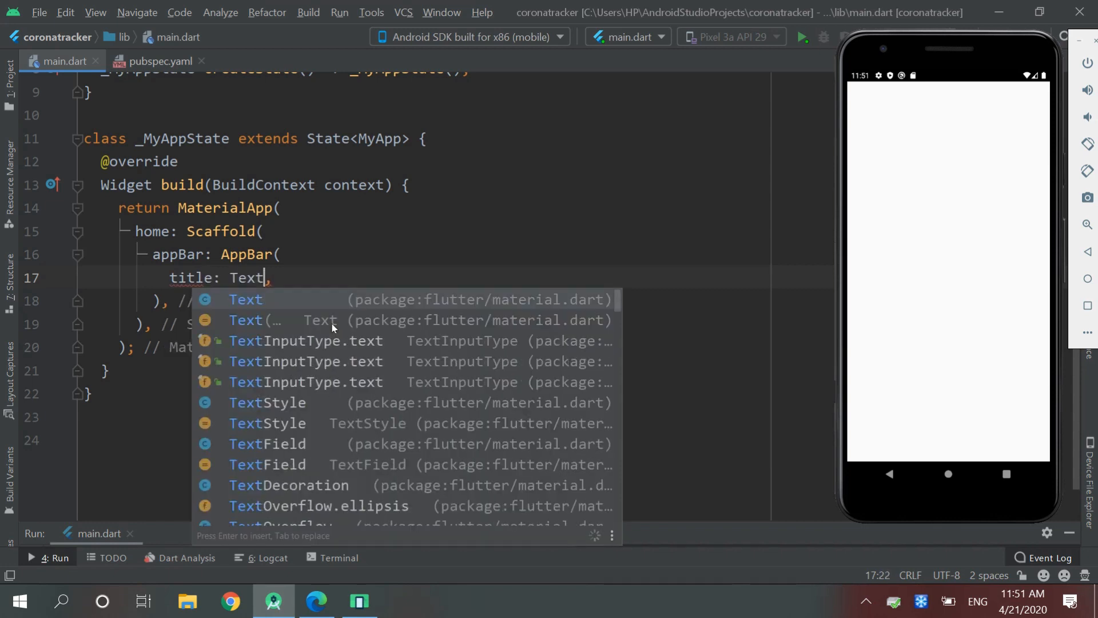
pyautogui.press('Escape')
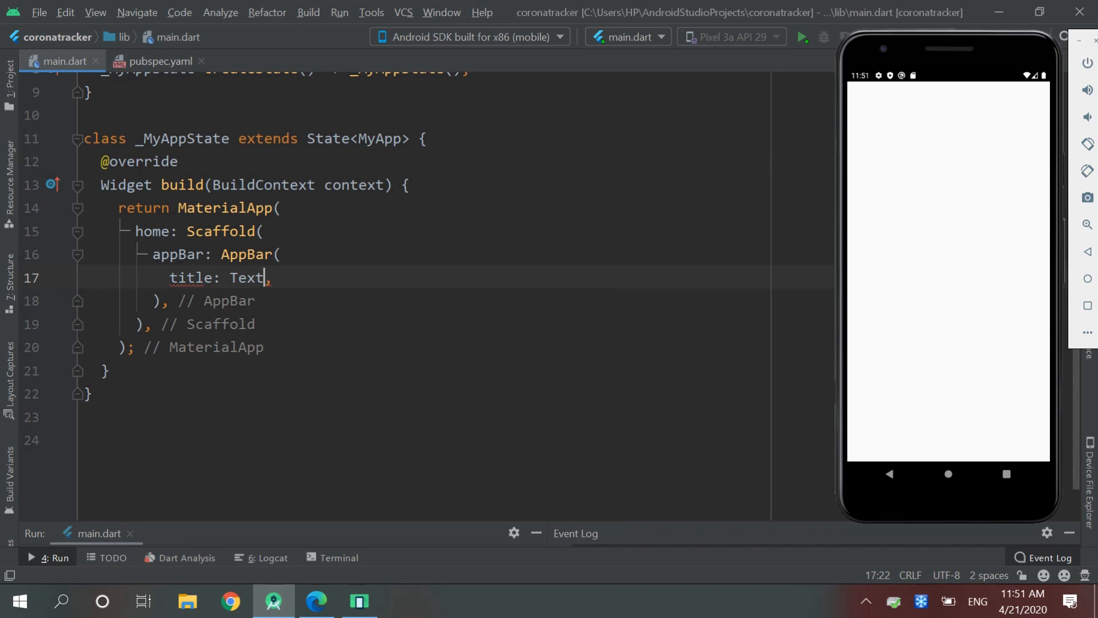
pyautogui.write('()')
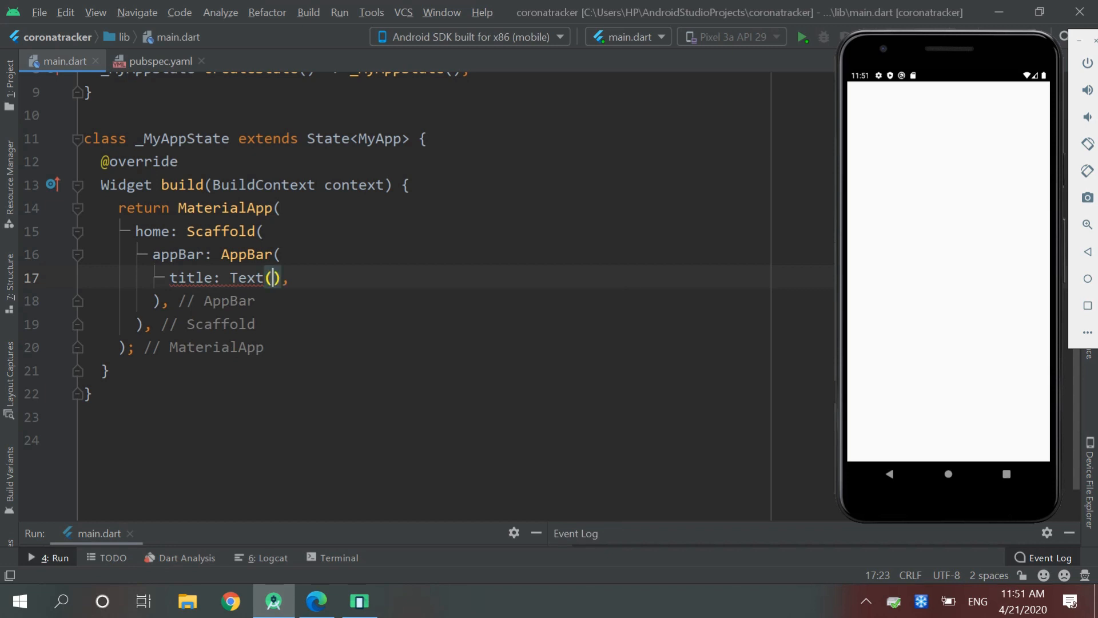
pyautogui.write("'Coiv'")
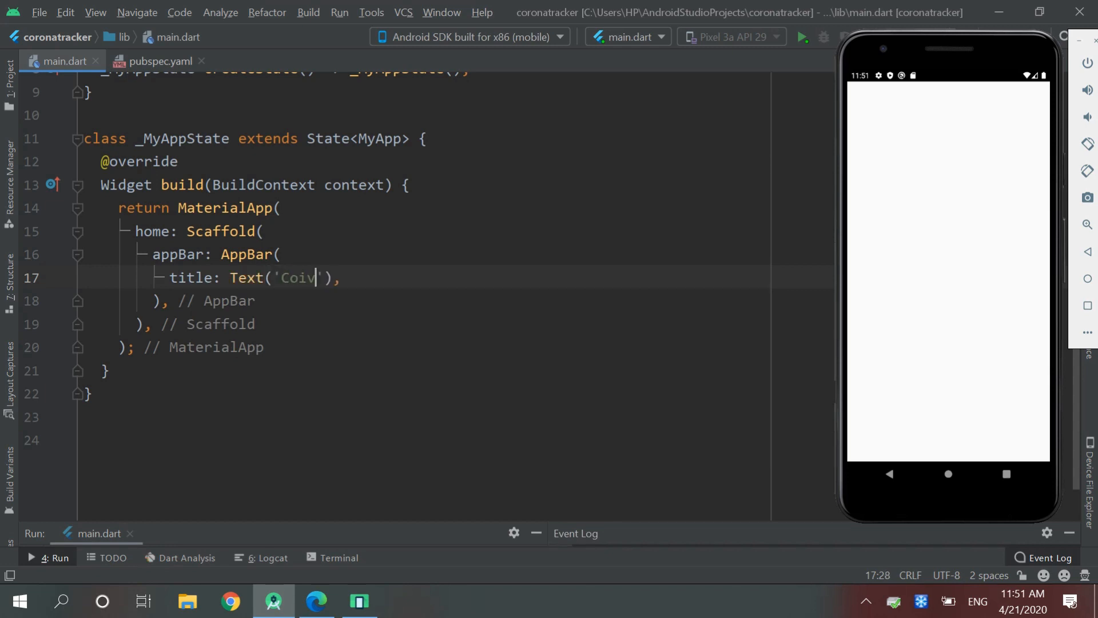
pyautogui.write('d-19 tracker')
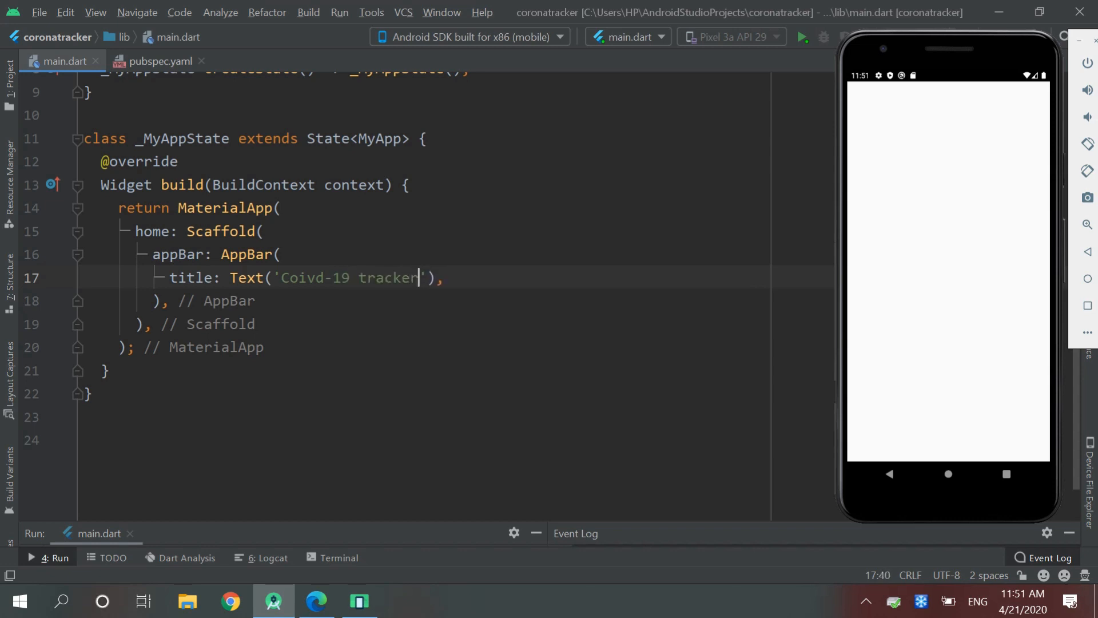
# Step: Set the app bar backgroundColor to Colors.deepPurple and hot reload the emulator
pyautogui.write('backgroundColor: ,')
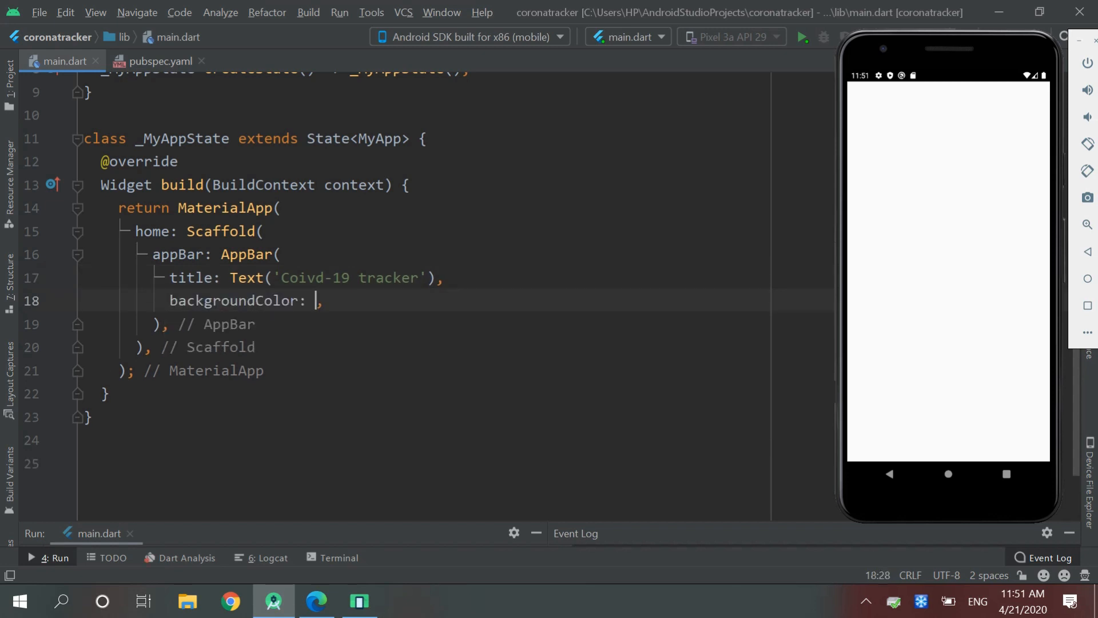
pyautogui.write('Col')
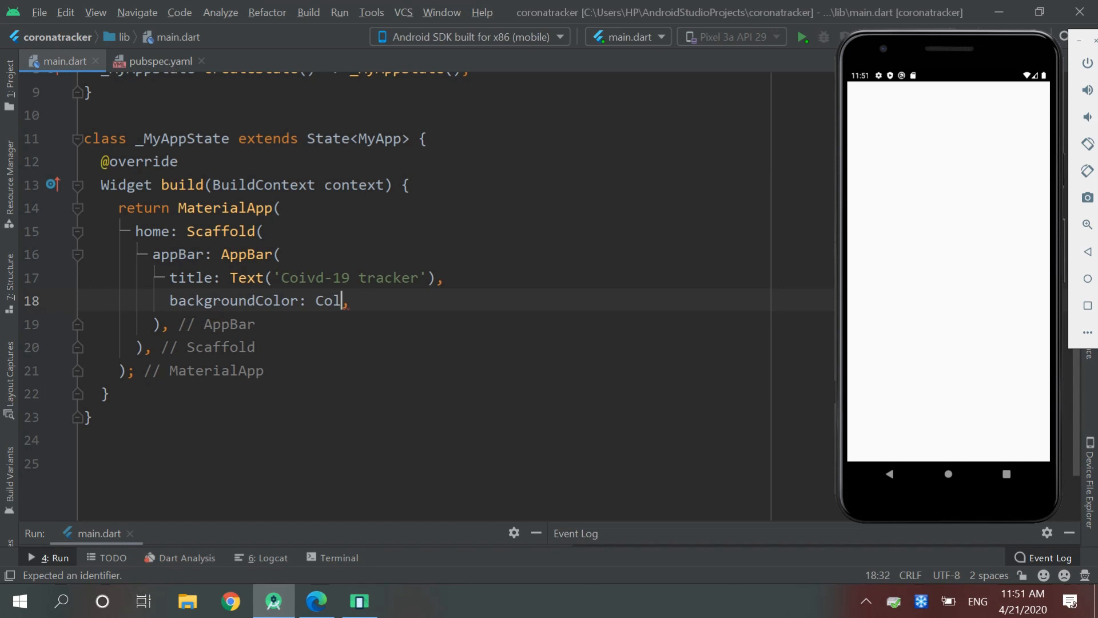
pyautogui.write('ors.d')
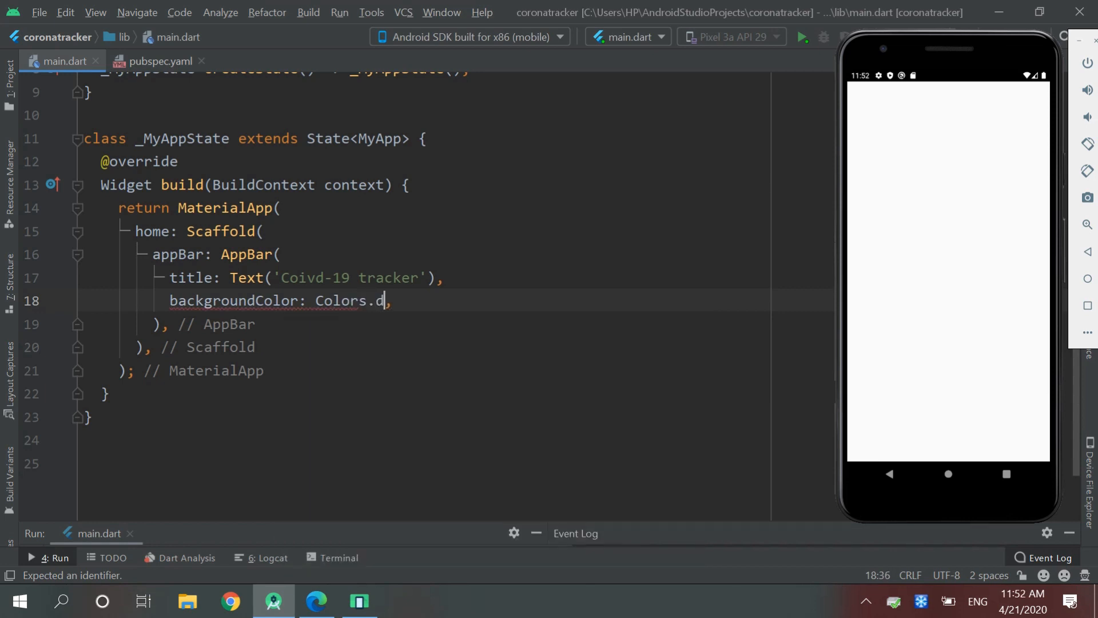
pyautogui.write('eepPurple')
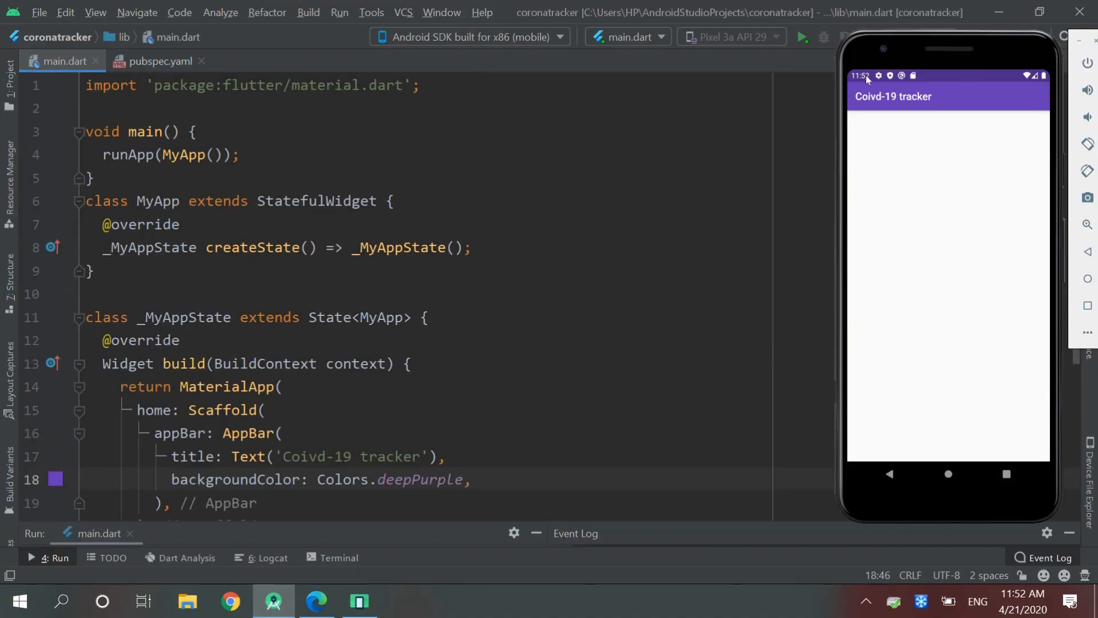
pyautogui.moveTo(942, 103)
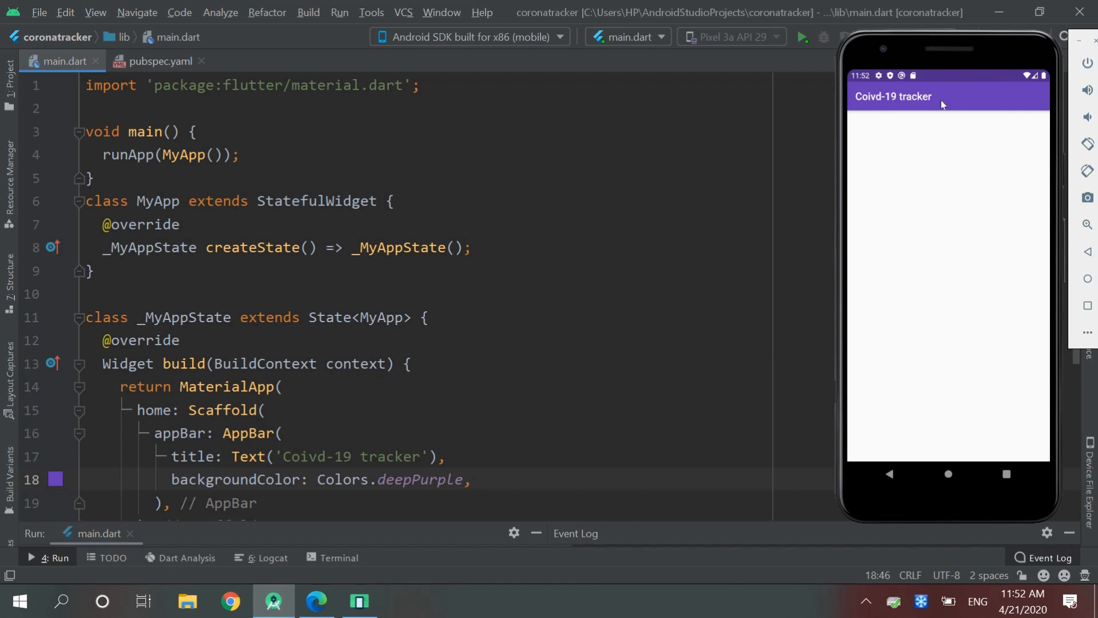
# Step: Wrap the Scaffold in a SafeArea and copy the webview_flutter: ^0.3.20+2 line from pub.dev
pyautogui.click(238, 409)
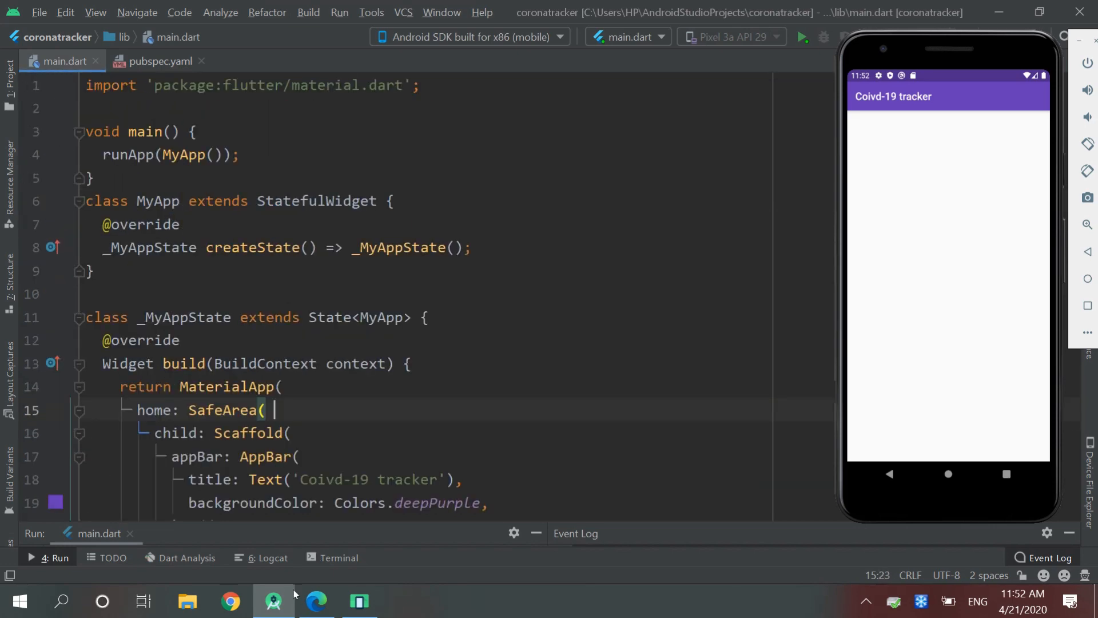
pyautogui.click(317, 601)
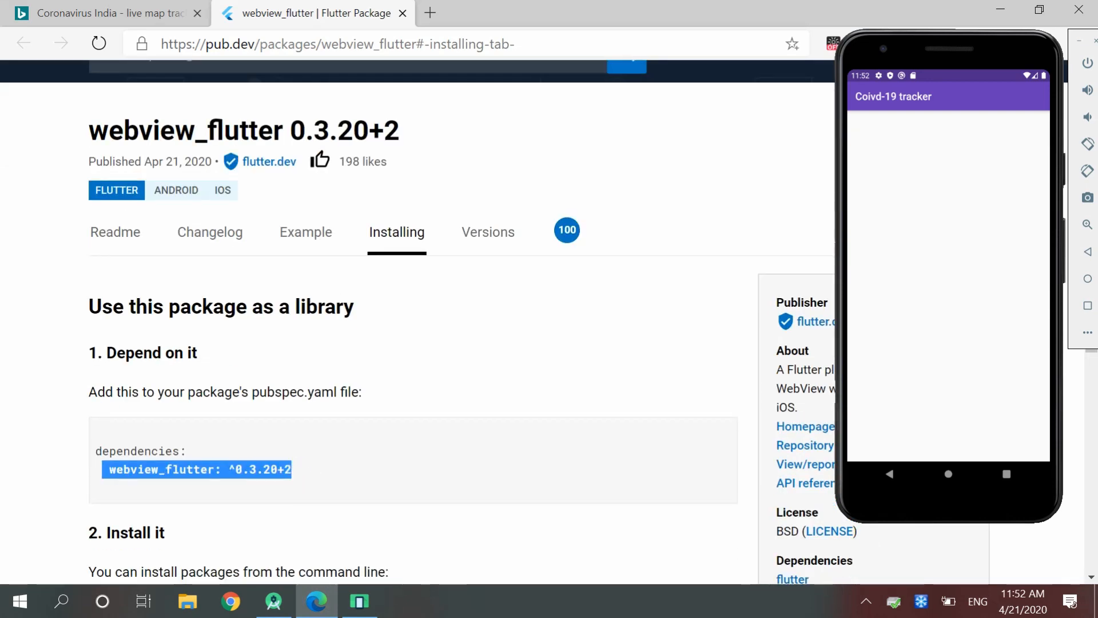
pyautogui.click(274, 602)
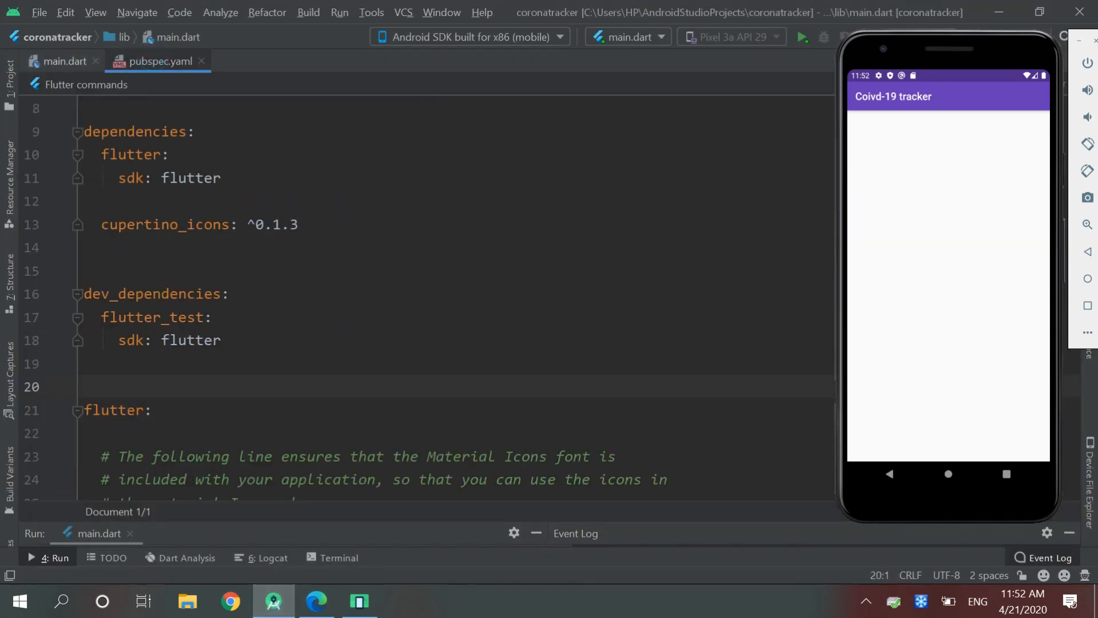
# Step: Add webview_flutter: ^0.3.20+2 under cupertino_icons in pubspec.yaml and run pub get
pyautogui.click(91, 247)
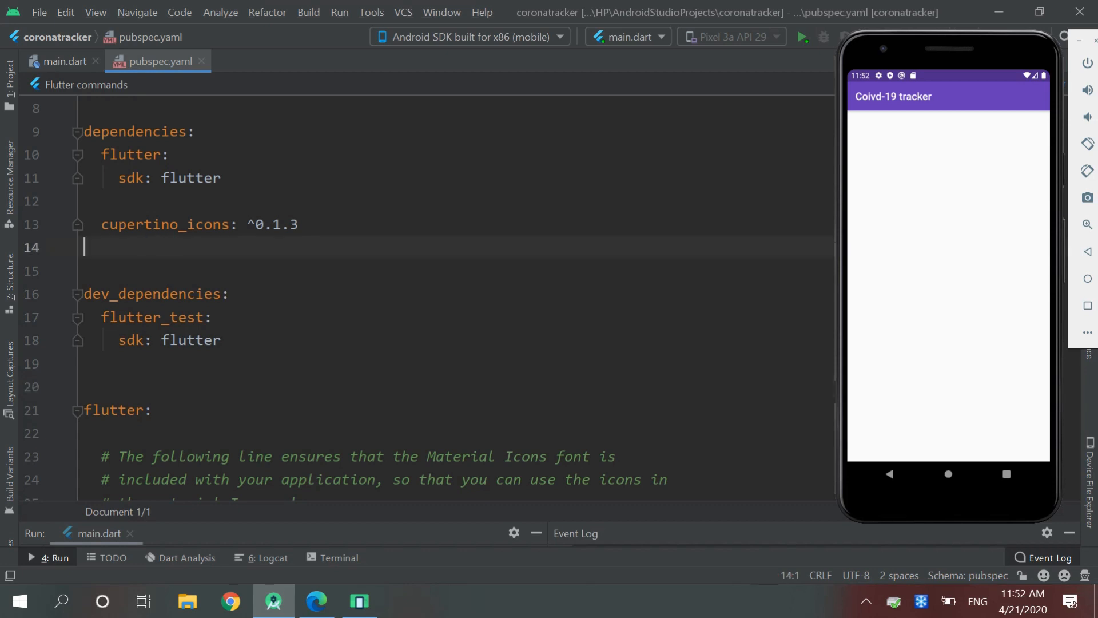
pyautogui.write('webview_flutter: ^0.3.20+2')
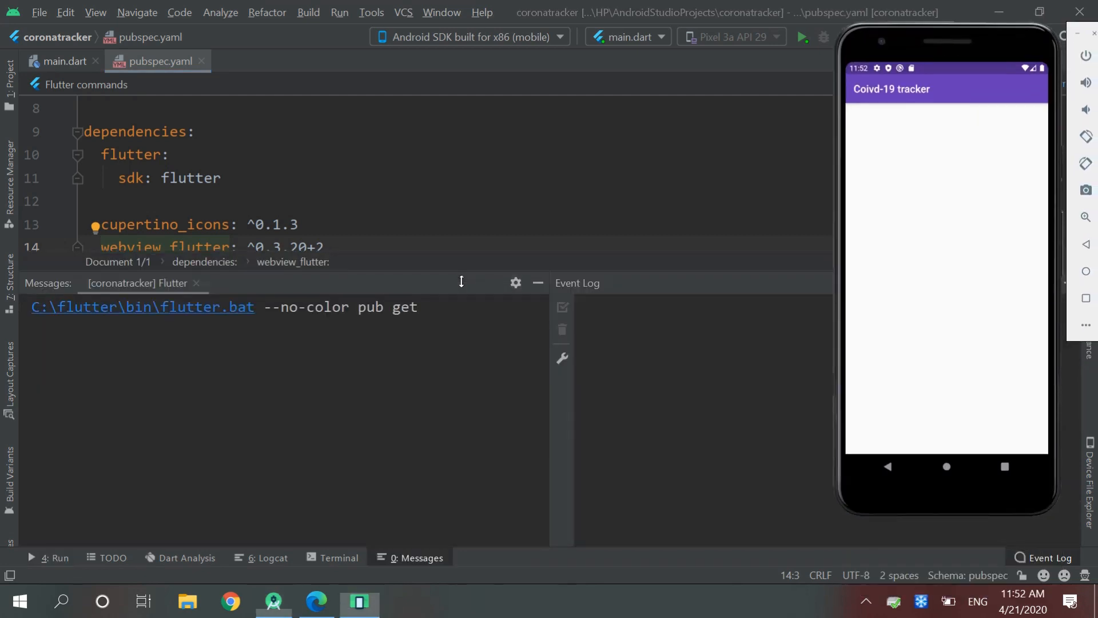
pyautogui.click(63, 61)
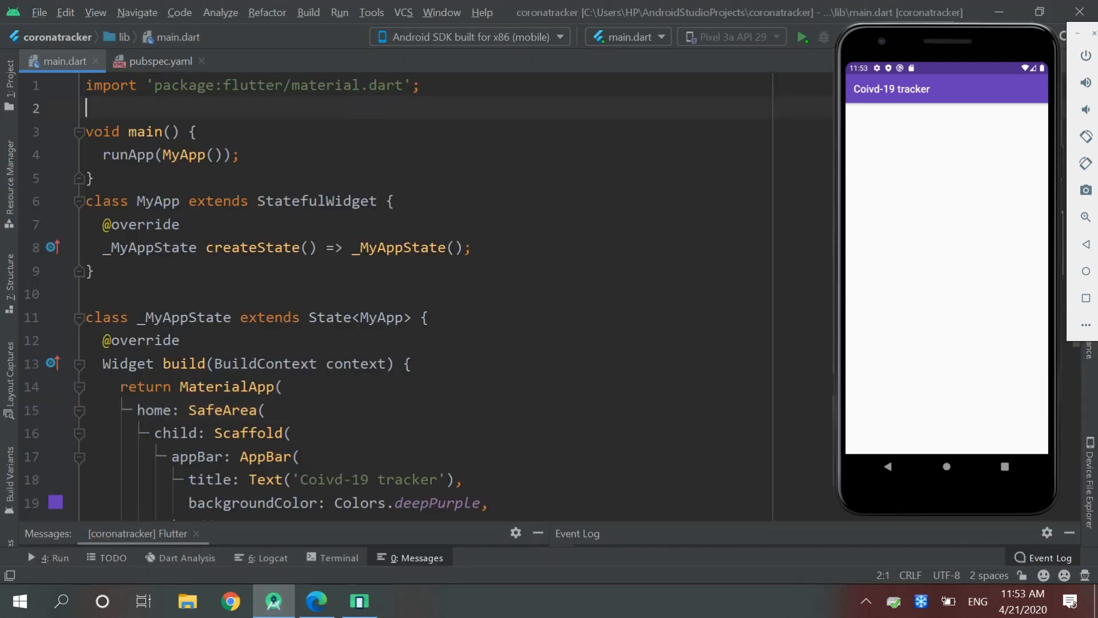
# Step: Import package:webview_flutter and set the Scaffold body to a Container with a WebView child
pyautogui.write("import 'package:webview_flutter/webview_flutter.dart';")
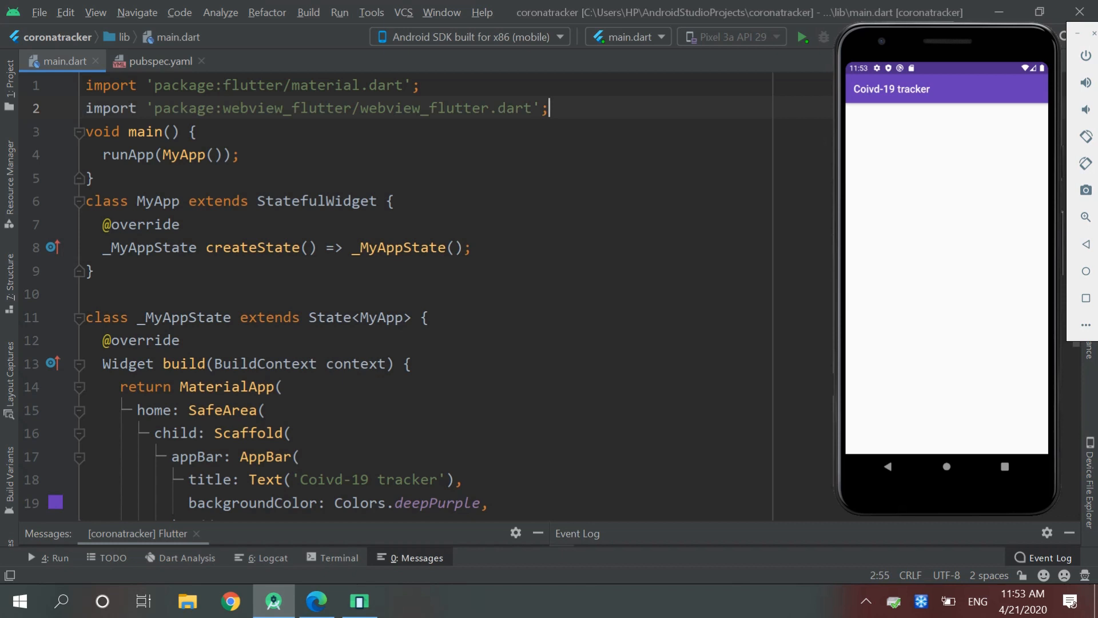
pyautogui.scroll(-3)
pyautogui.write('B')
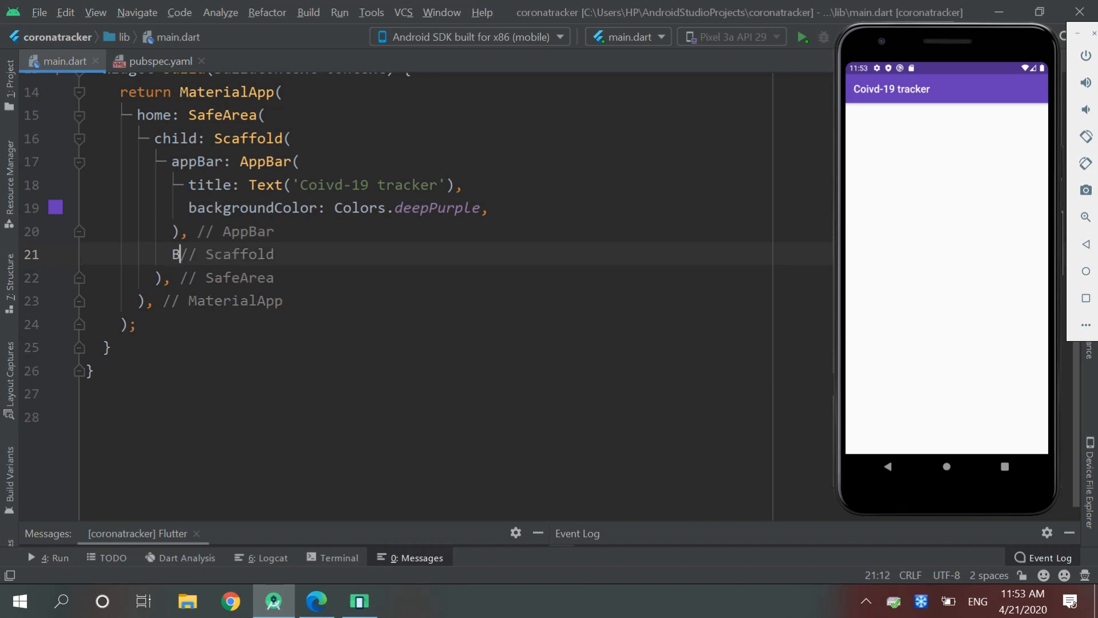
pyautogui.write('ody: Con,')
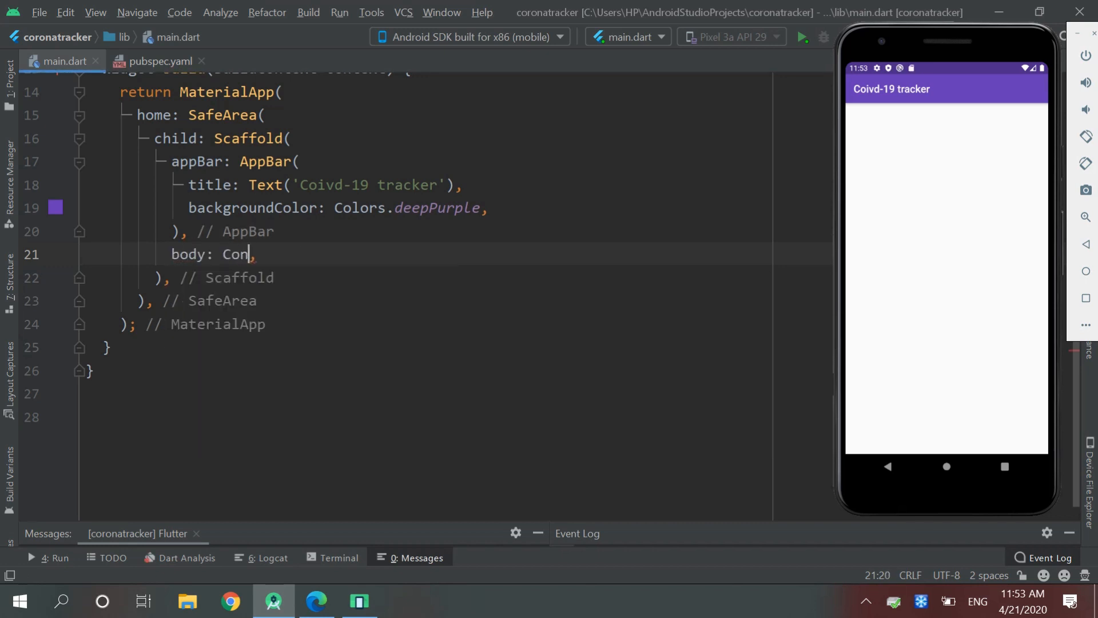
pyautogui.write('taib')
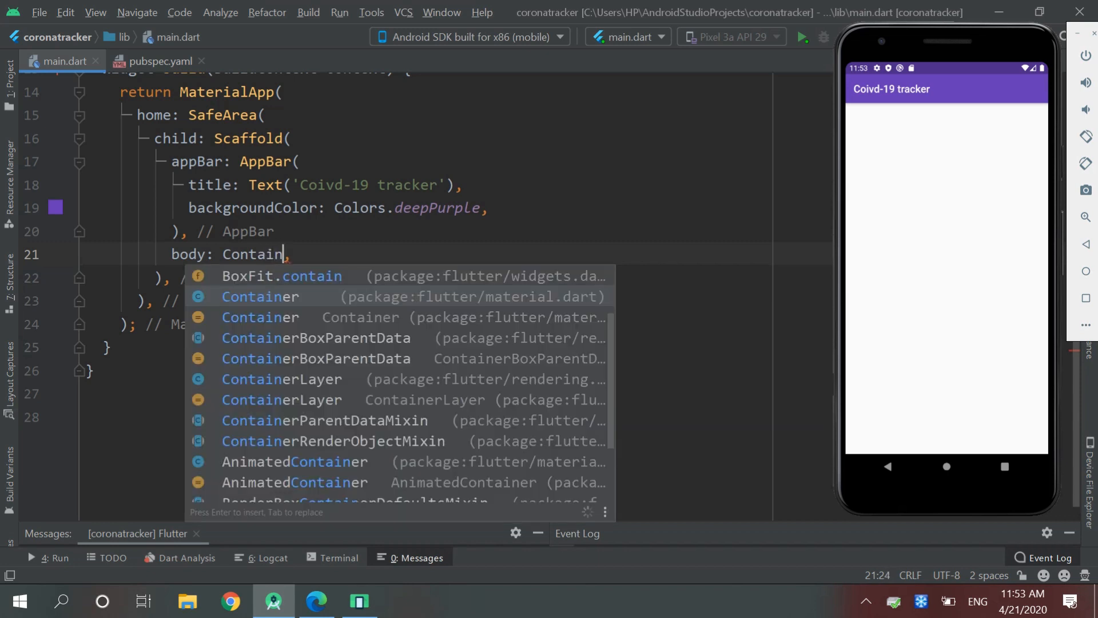
pyautogui.press('Enter')
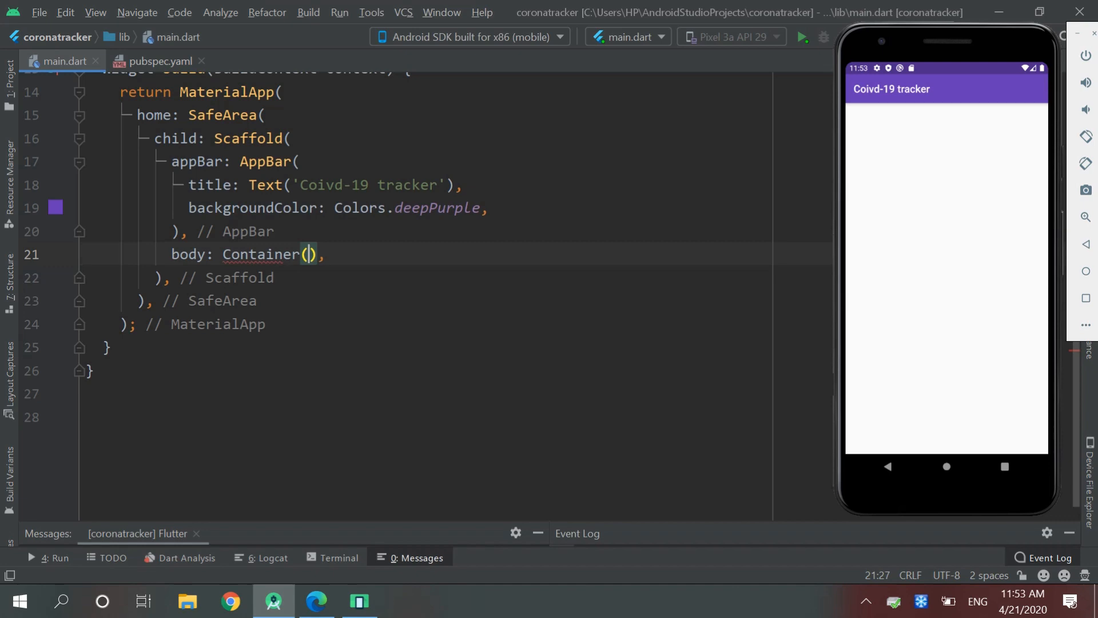
pyautogui.write('child')
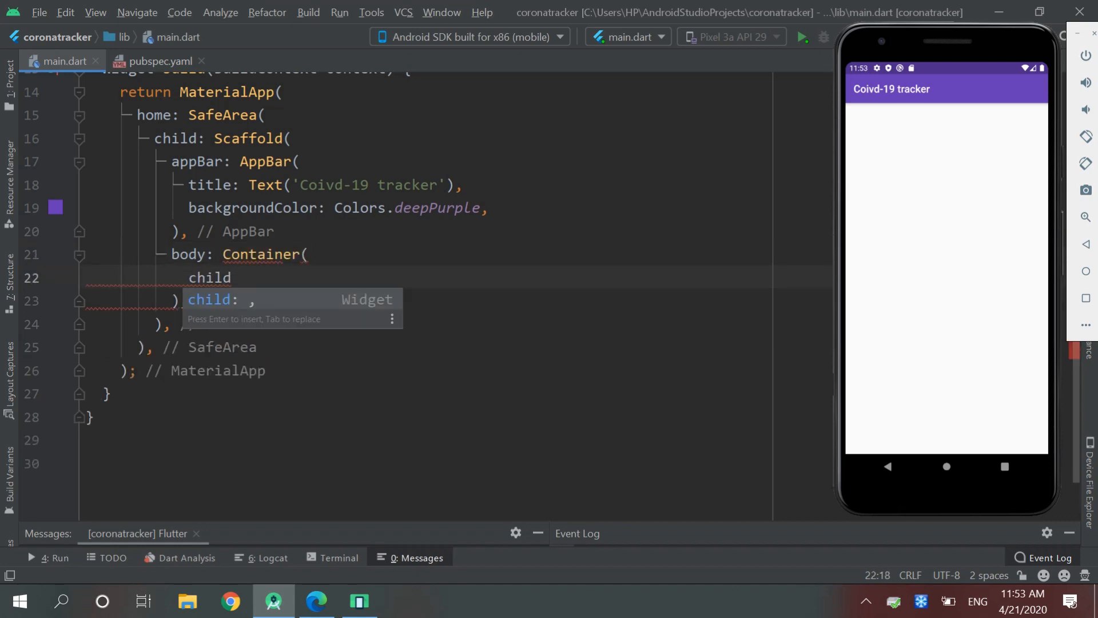
pyautogui.write('WebV,')
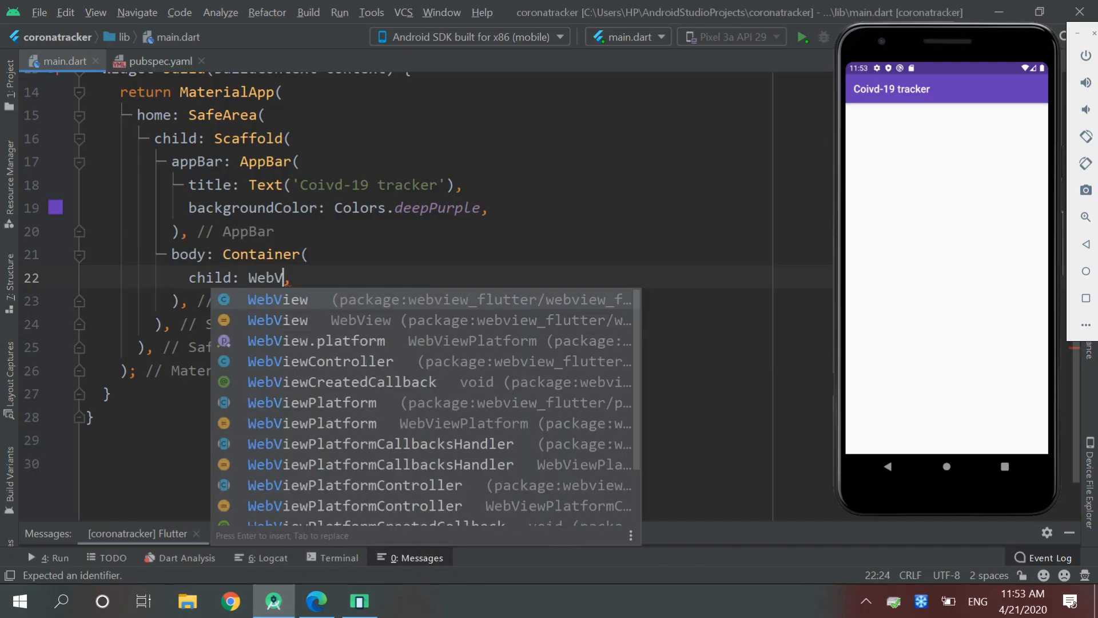
pyautogui.press('Enter')
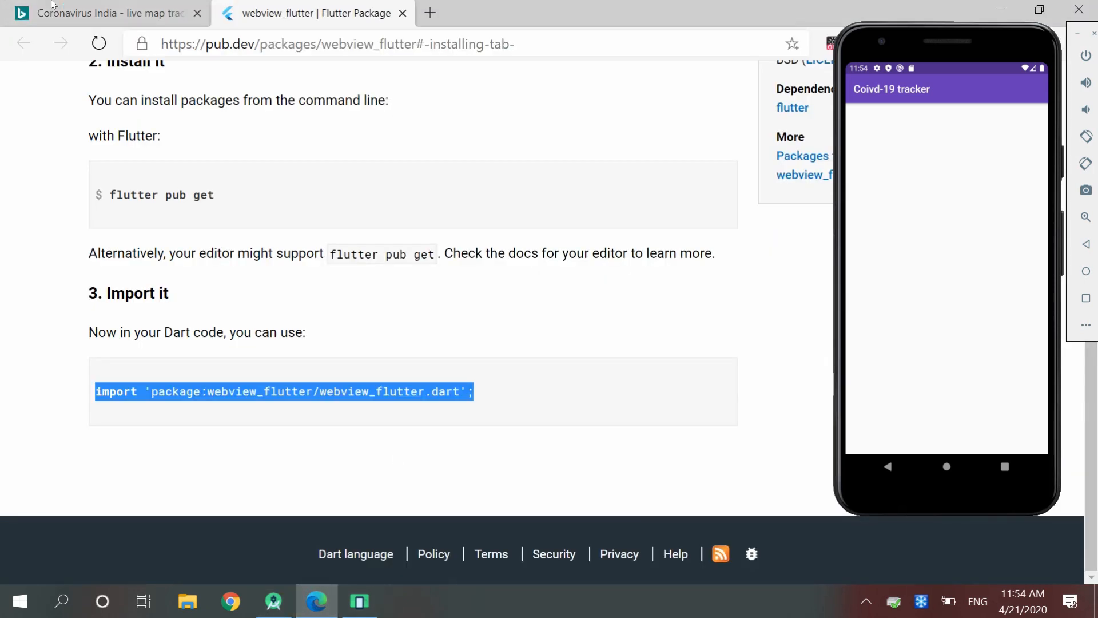
# Step: Copy the Bing COVID-19 India tracker URL from Edge as the WebView's initialUrl
pyautogui.click(105, 12)
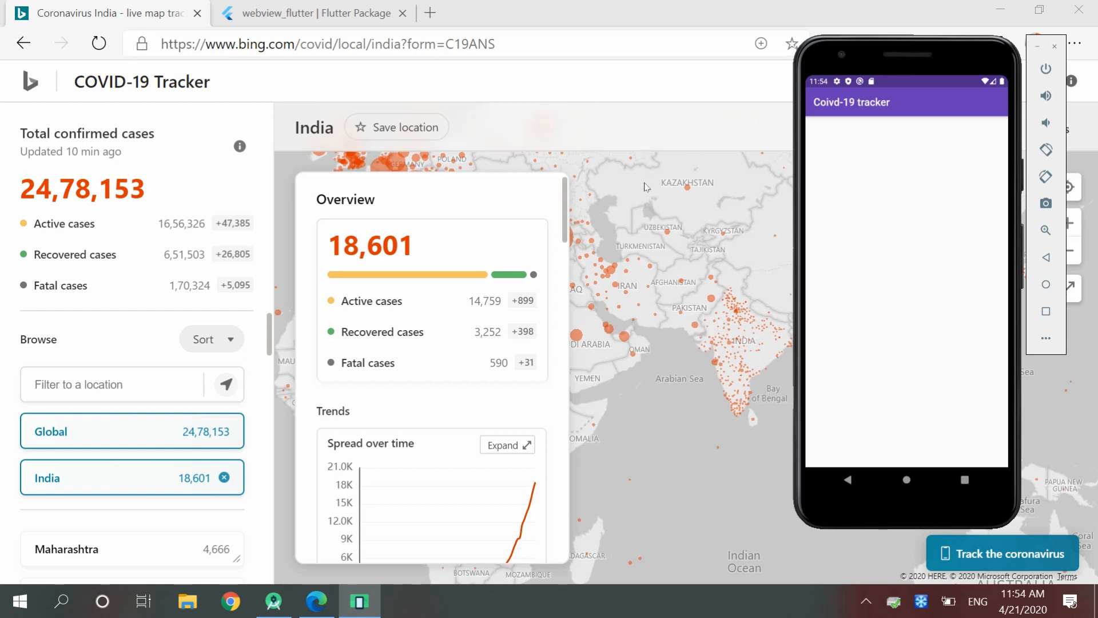
pyautogui.click(325, 44)
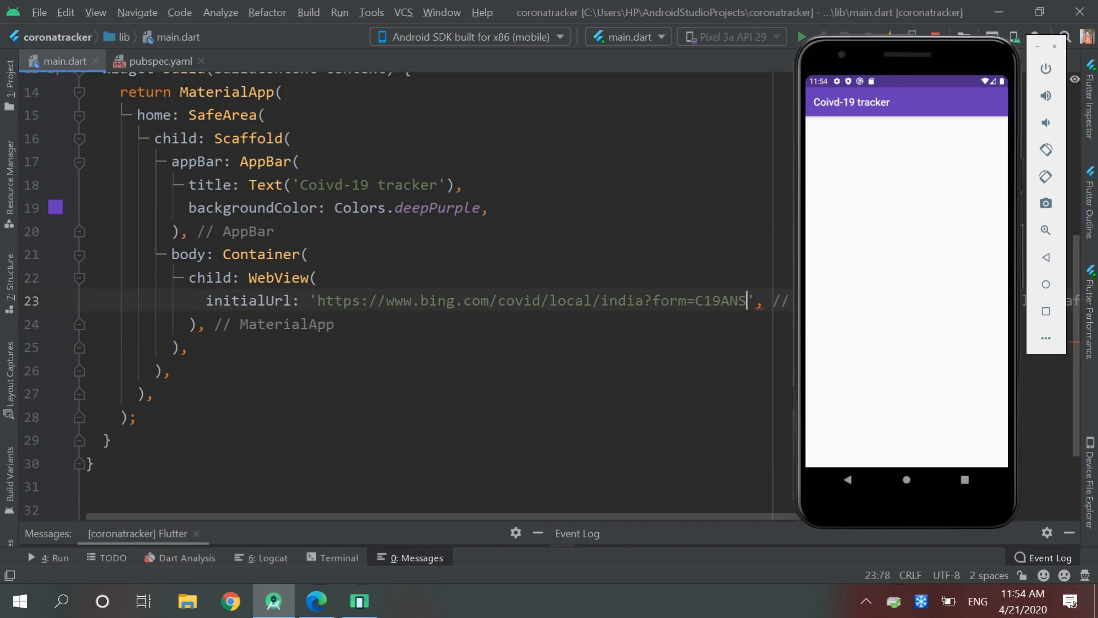
# Step: Give the WebView's Container height: double.infinity and width: double.infinity
pyautogui.press('Enter')
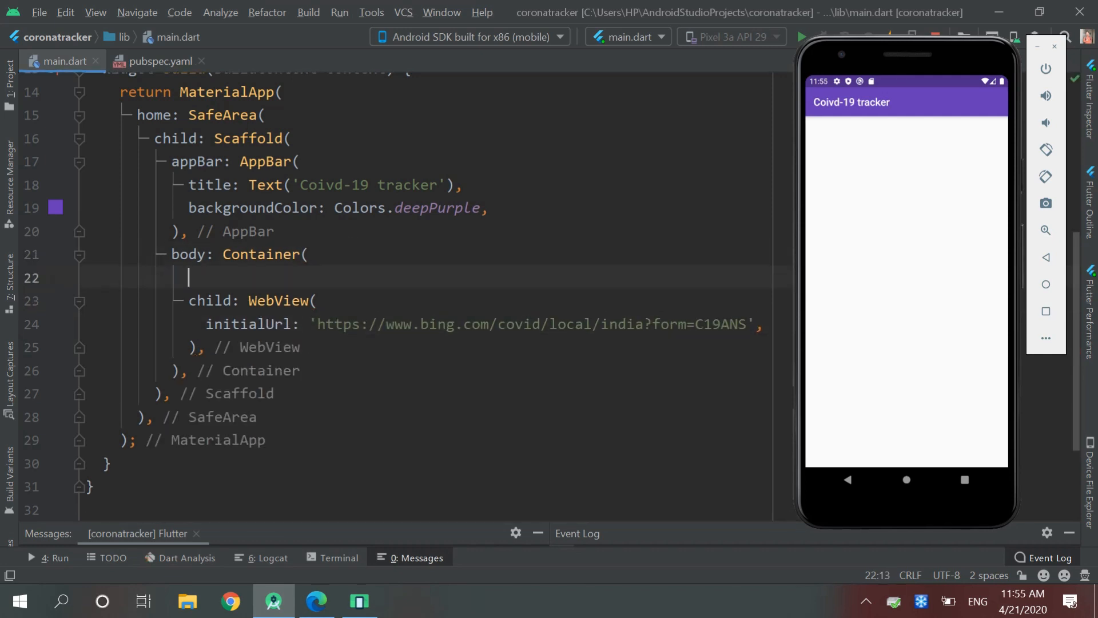
pyautogui.write('h')
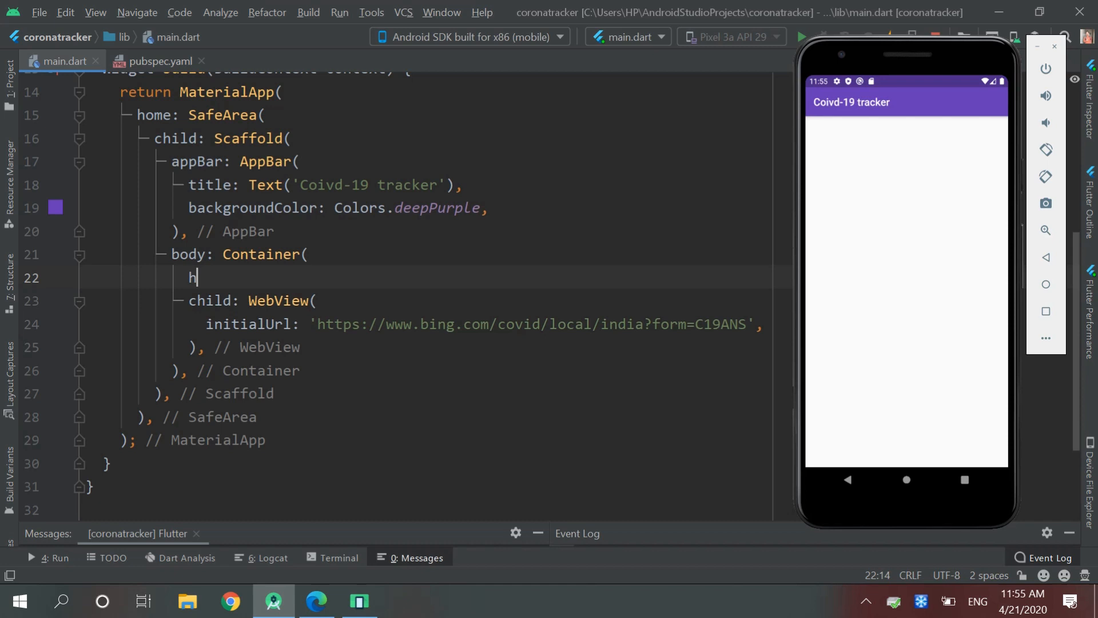
pyautogui.write('eight: do,')
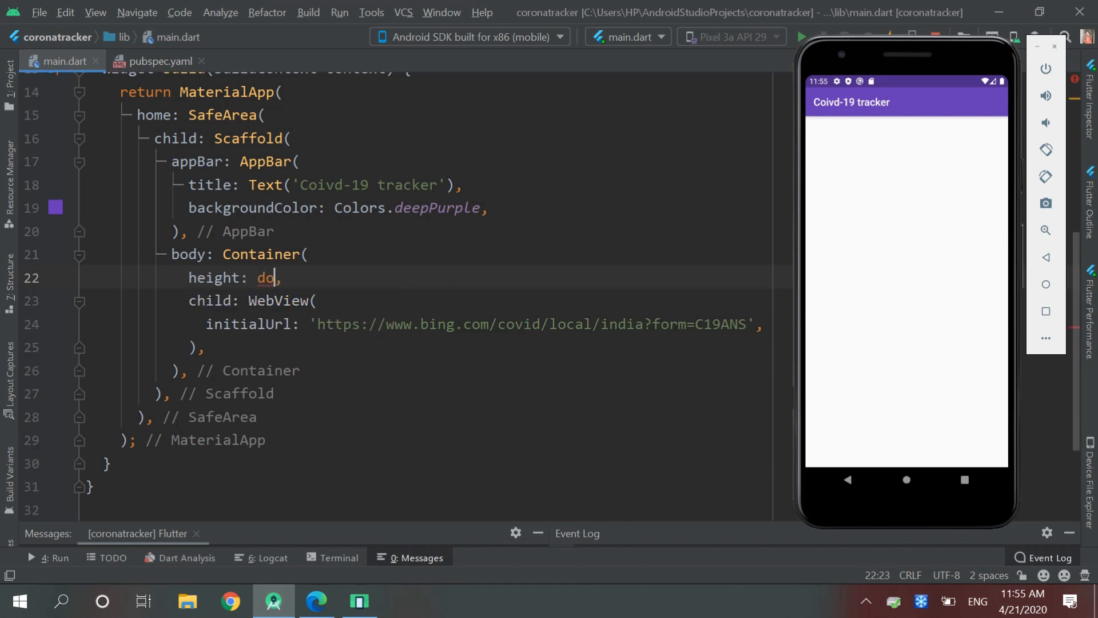
pyautogui.write('uble/')
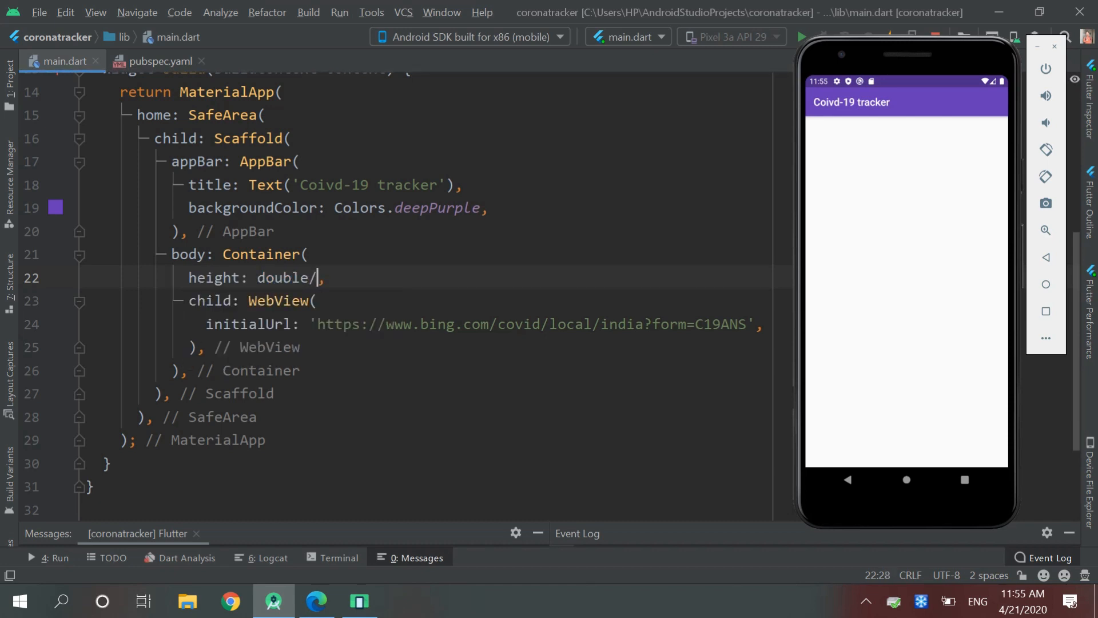
pyautogui.press('BackSpace')
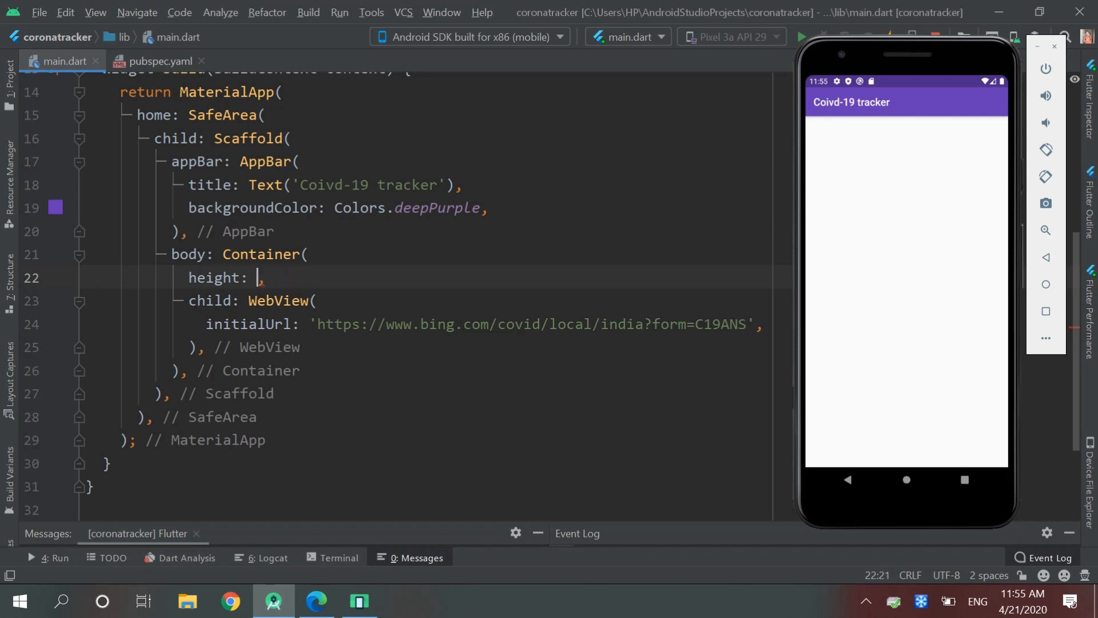
pyautogui.write('double/,')
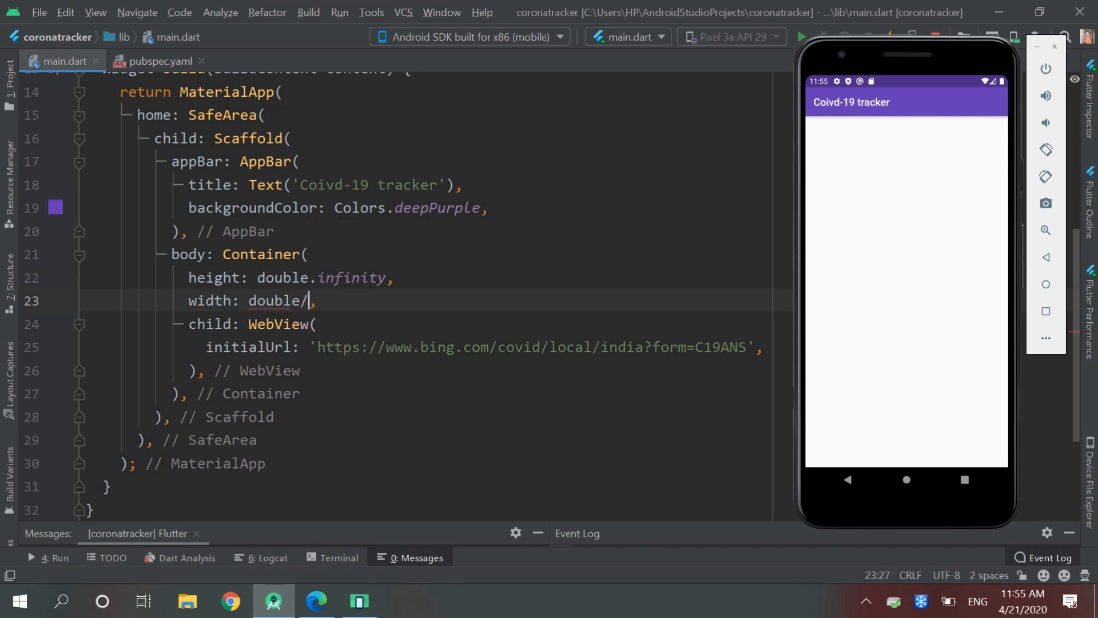
pyautogui.write('infinity')
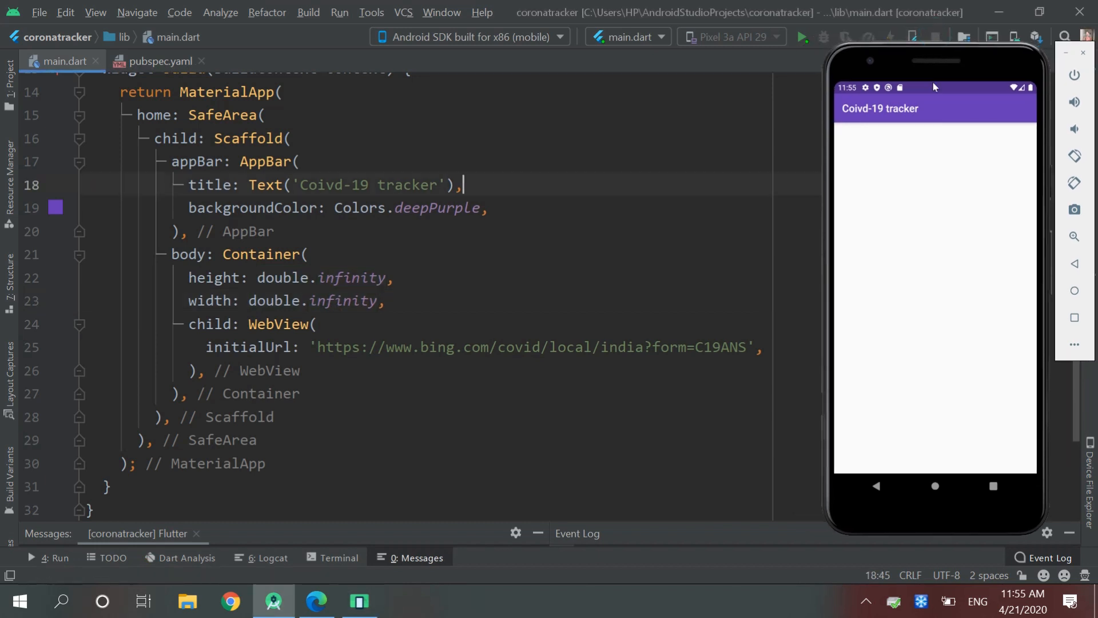
# Step: Run the app on the emulator and begin adding javascriptMode: JavascriptMode.unrestricted to the WebView
pyautogui.click(801, 37)
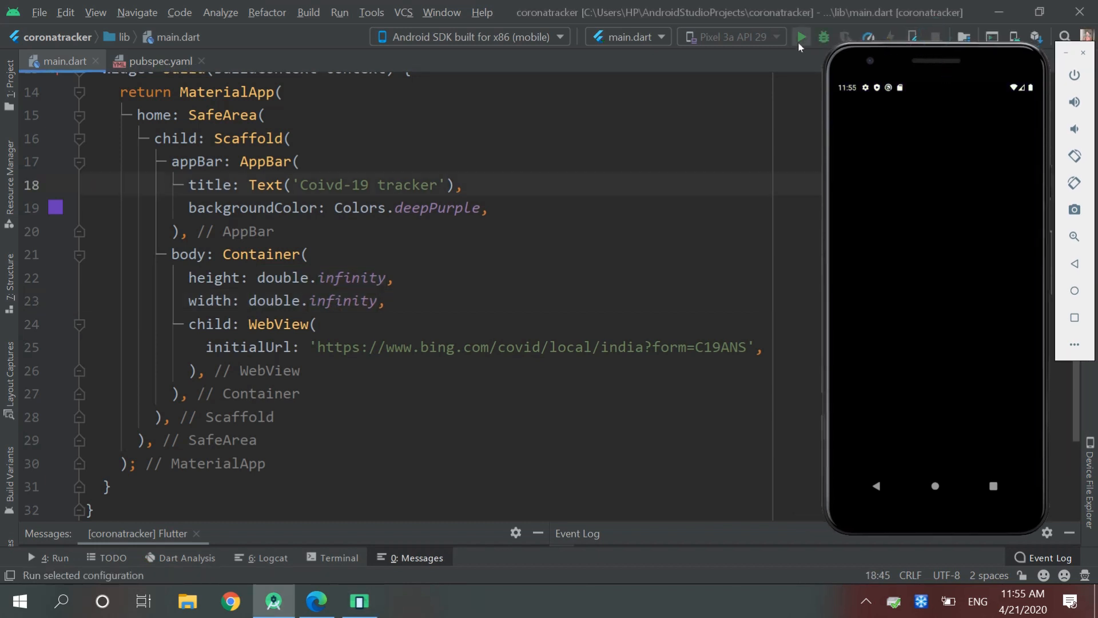
pyautogui.click(799, 37)
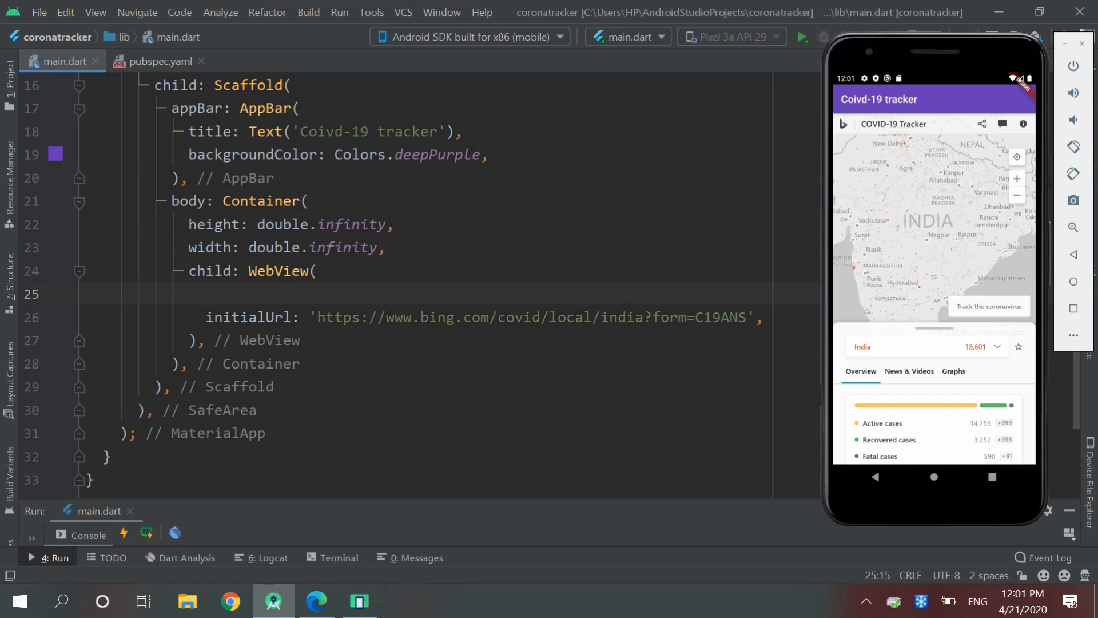
pyautogui.write('javascriptMode: ,')
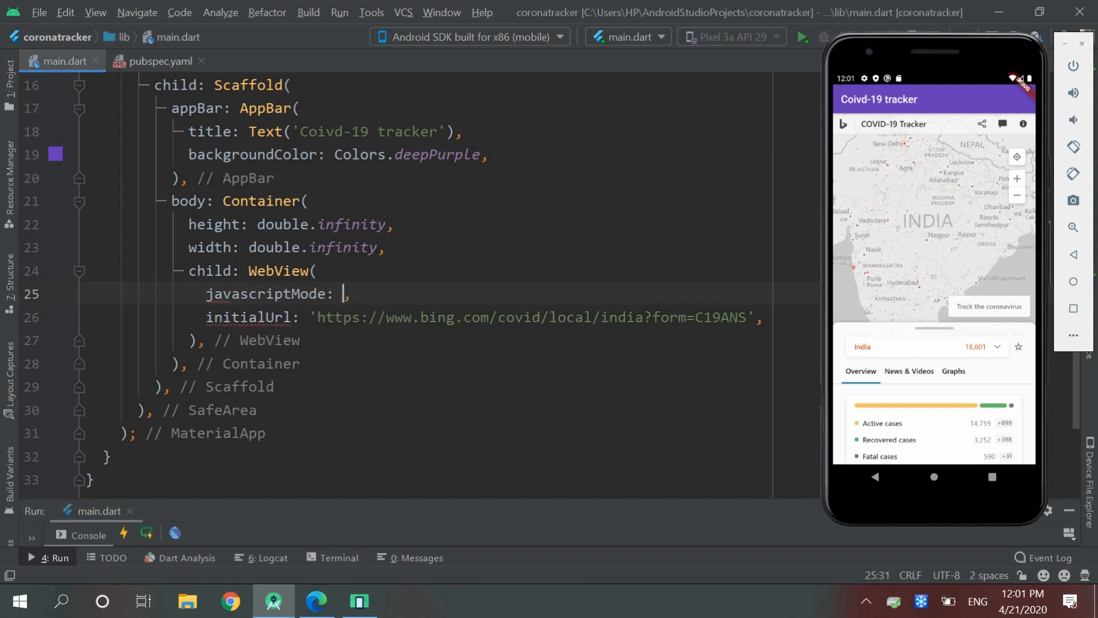
pyautogui.write('un')
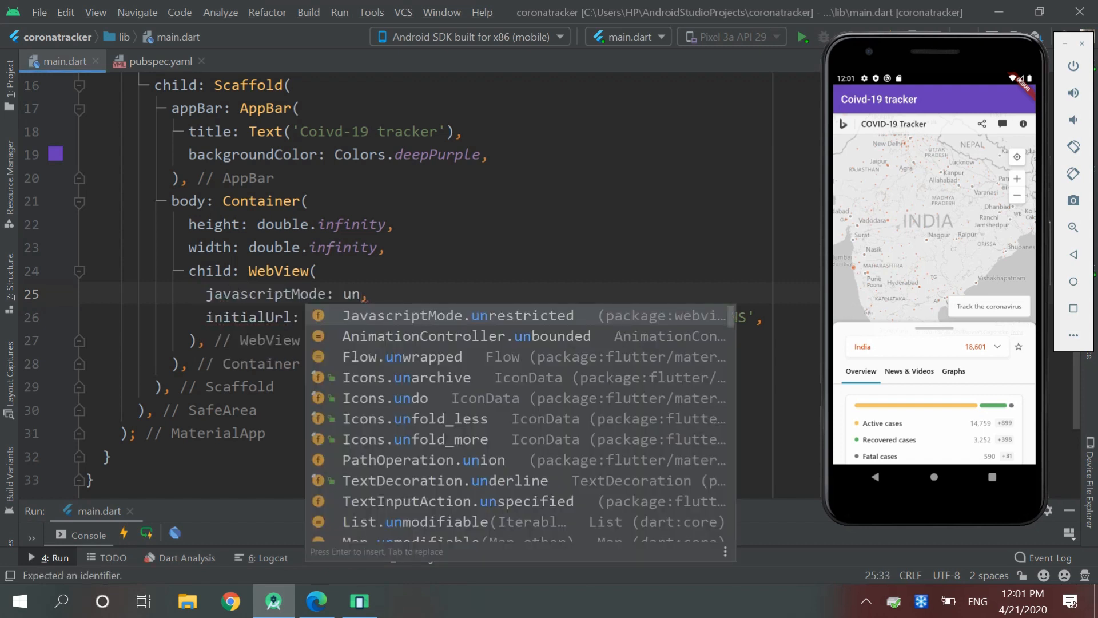